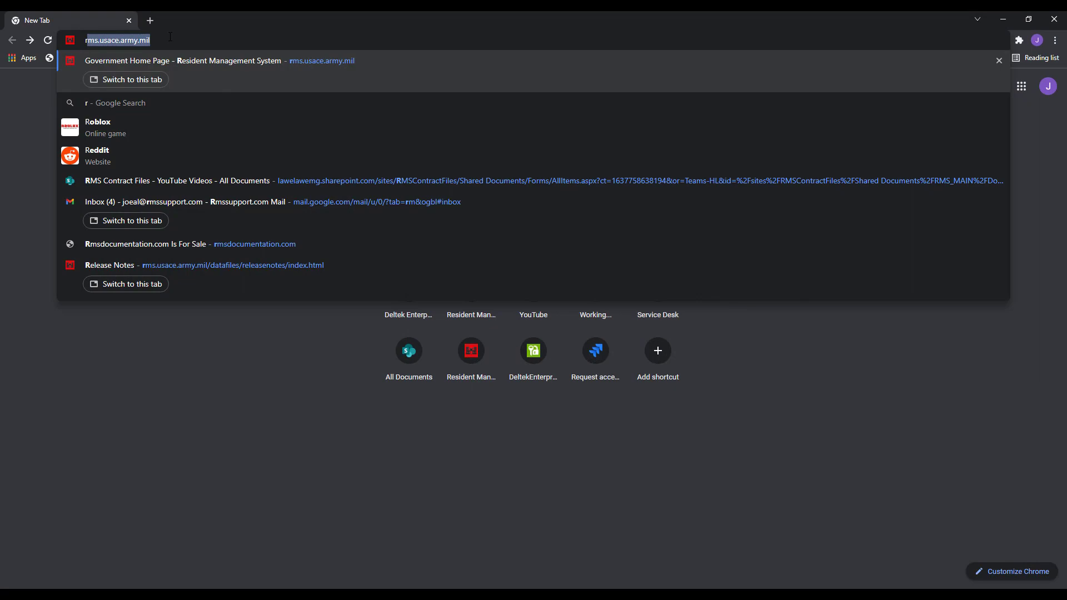
Go to rms.usace.army.mil and download the GET RMS 3.0 NOW (GOV) launcher zip.
text(rms.usace.army.mil)
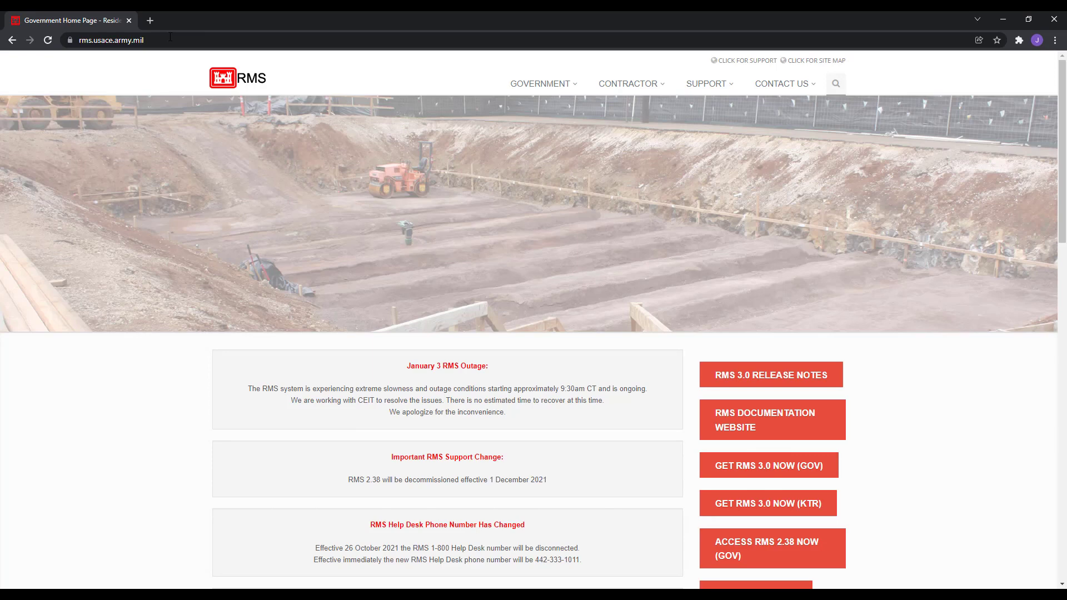
mouse_move(768, 464)
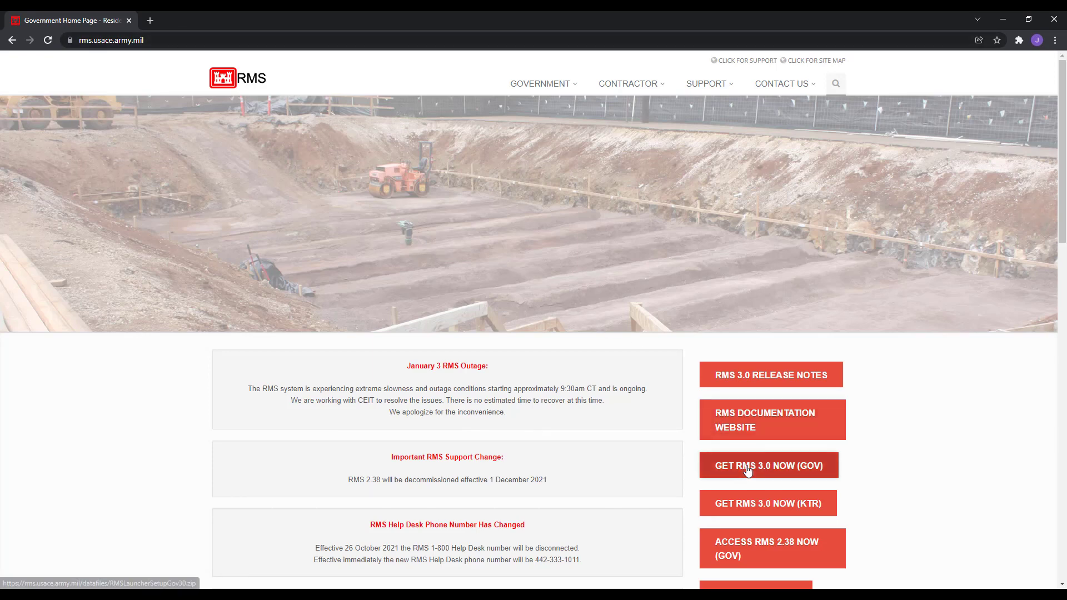
click(768, 465)
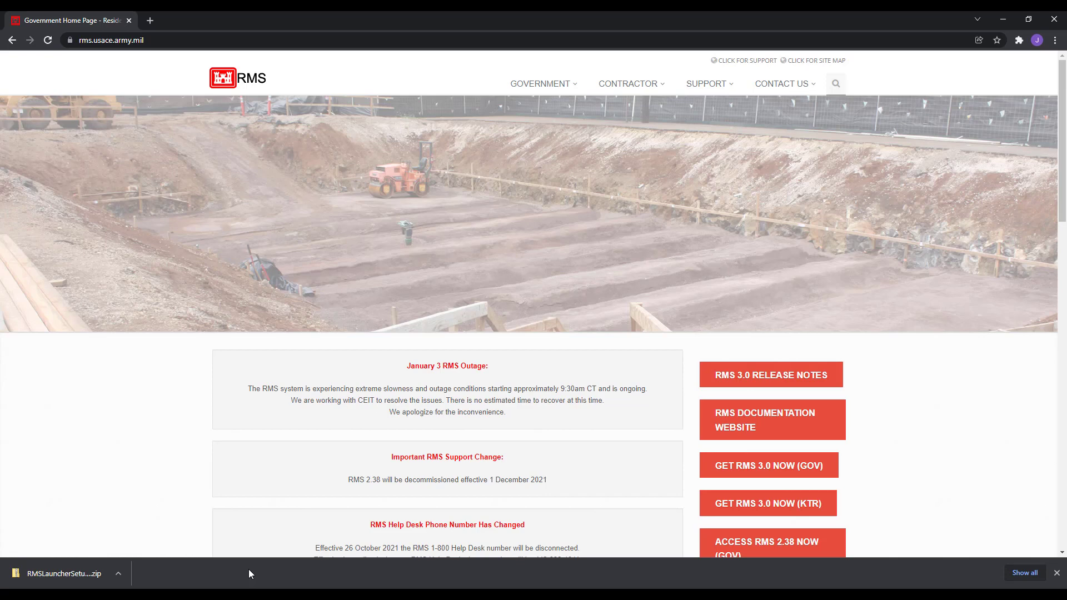
Extract the downloaded launcher zip into the Downloads folder.
click(57, 574)
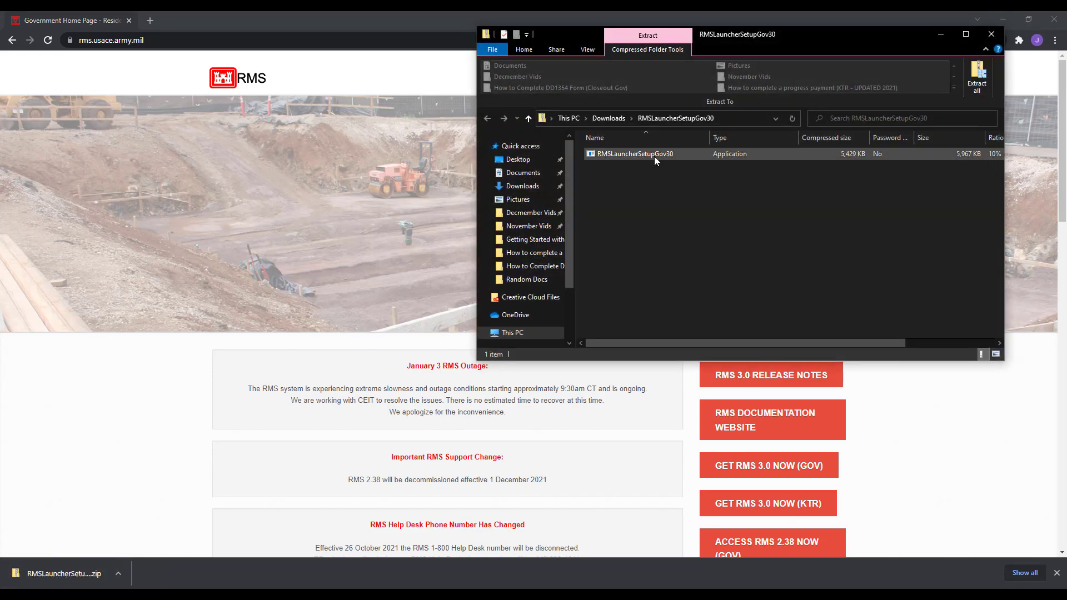
click(976, 75)
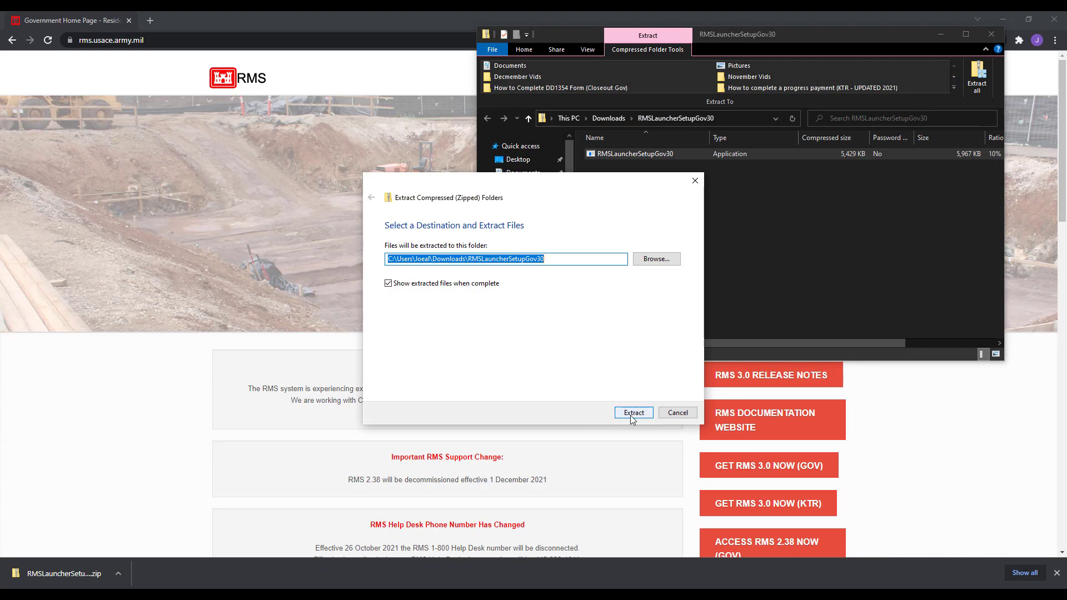
click(633, 412)
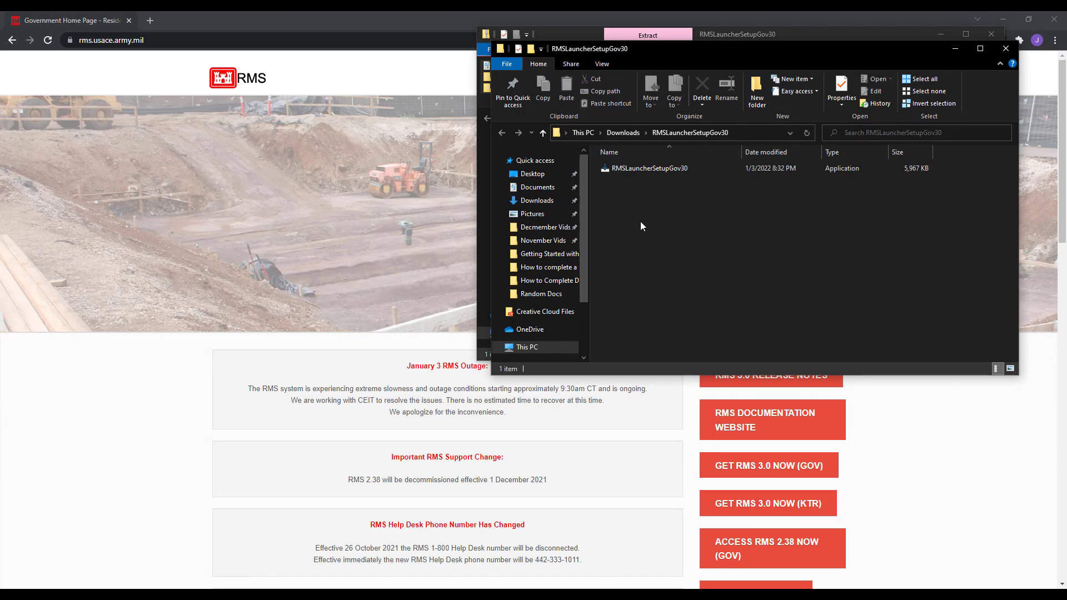
Run RMSLauncherSetupGov30 to install into C:\Temporary\RMS3, then open the RMS3 folder.
click(648, 168)
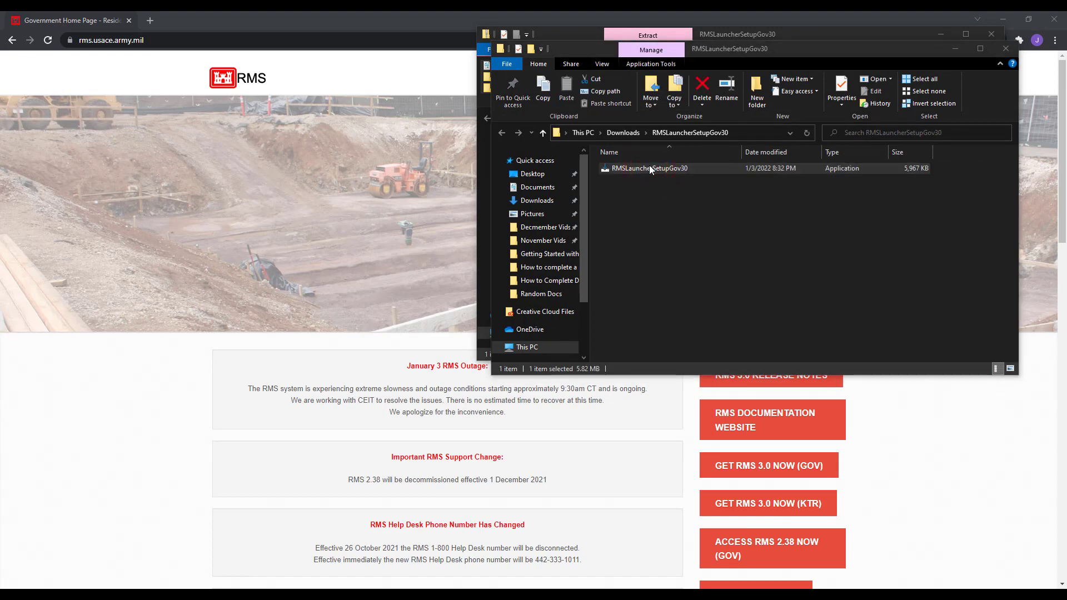
double_click(647, 167)
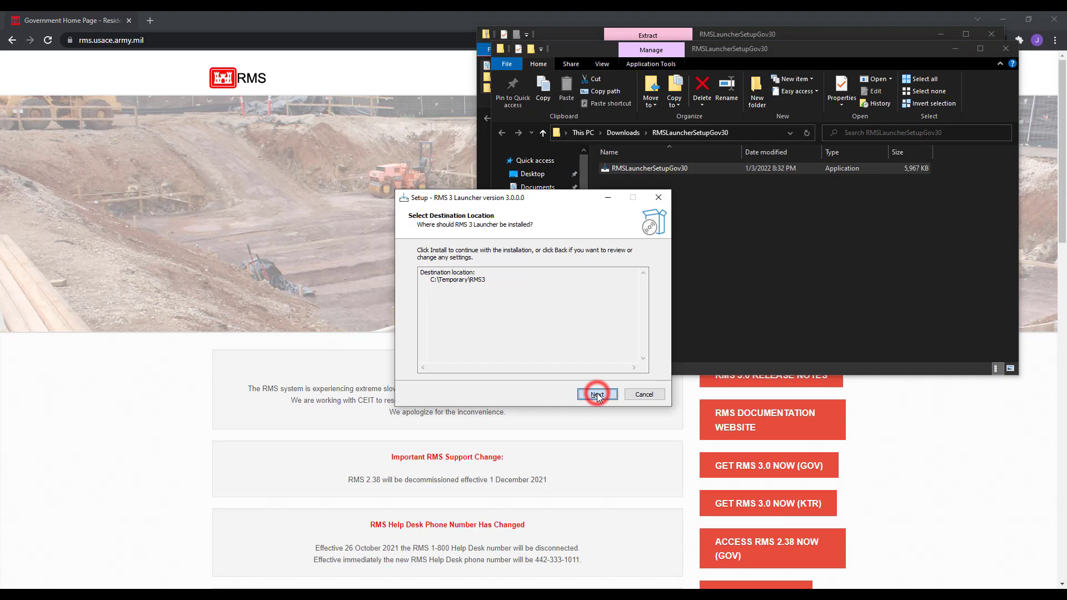
click(597, 394)
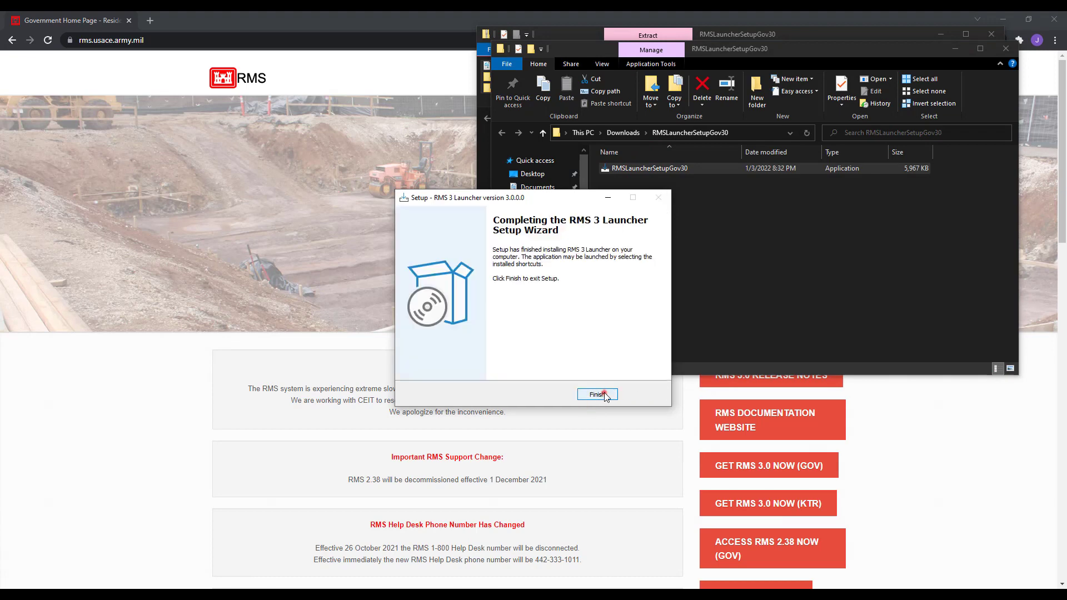
click(597, 394)
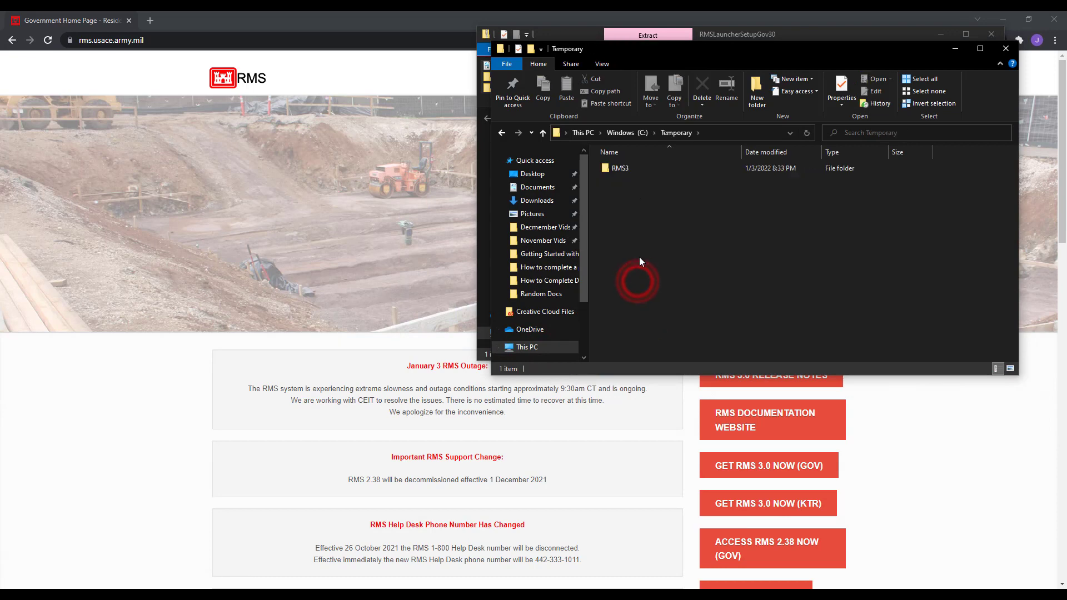
double_click(619, 168)
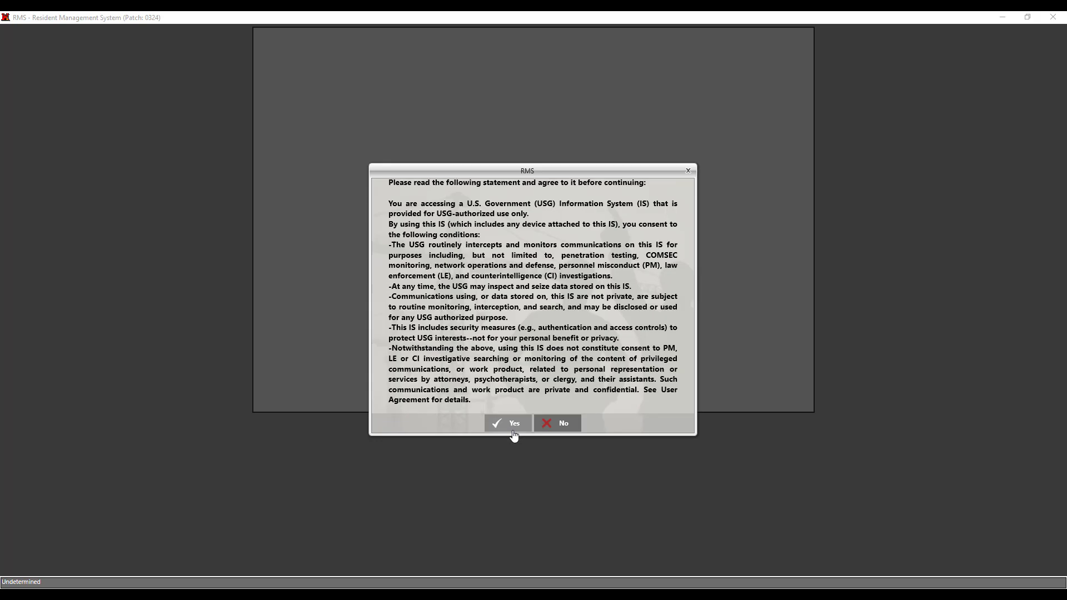
Accept the consent notice and log in using the DOD certificate in Windows Security.
click(507, 423)
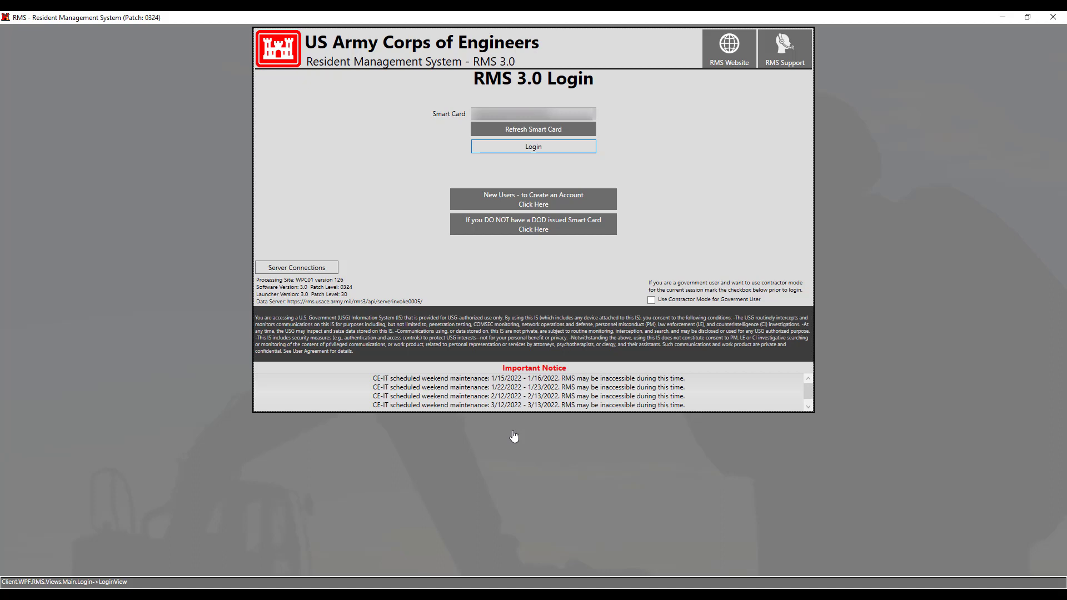
mouse_move(567, 162)
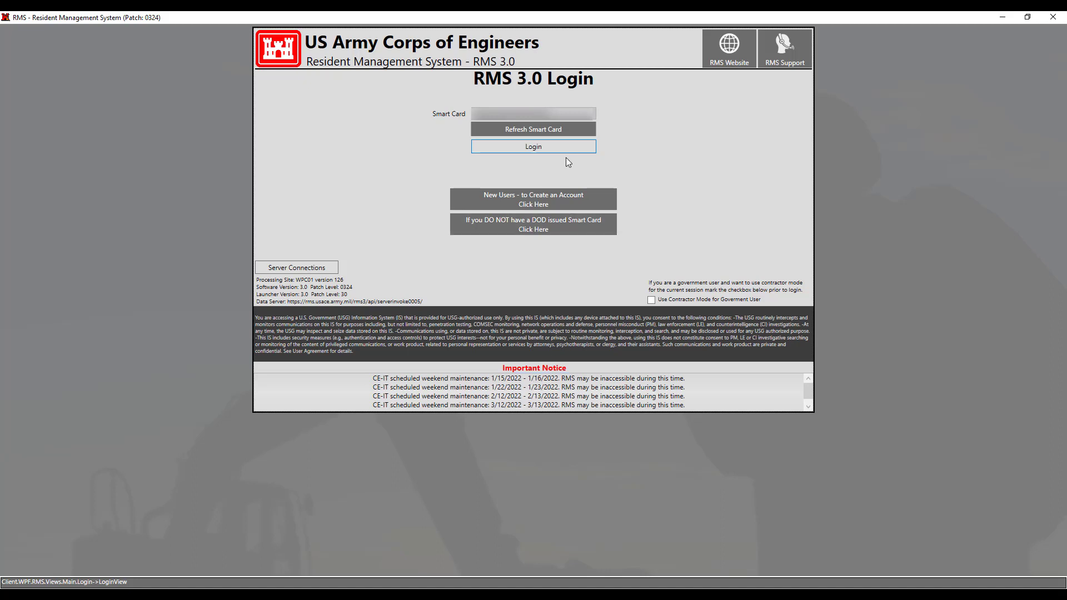
mouse_move(567, 158)
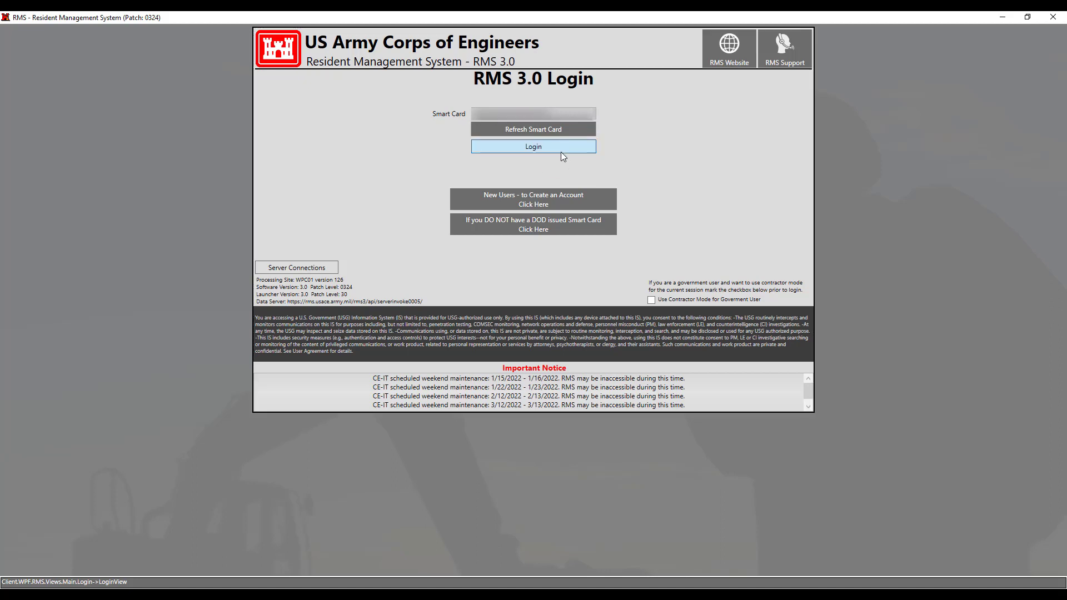
click(533, 146)
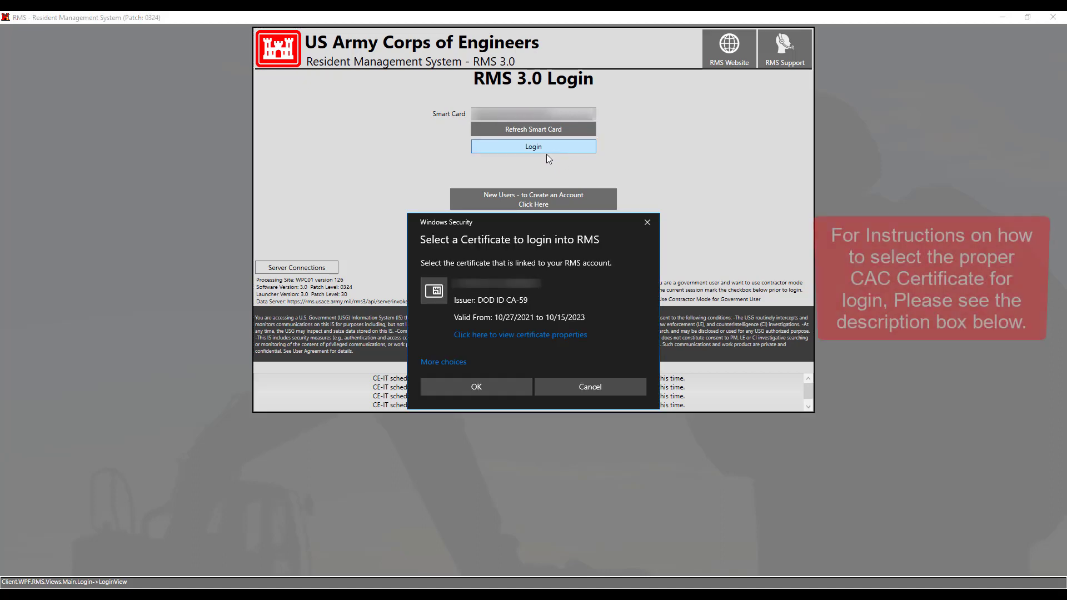
click(589, 387)
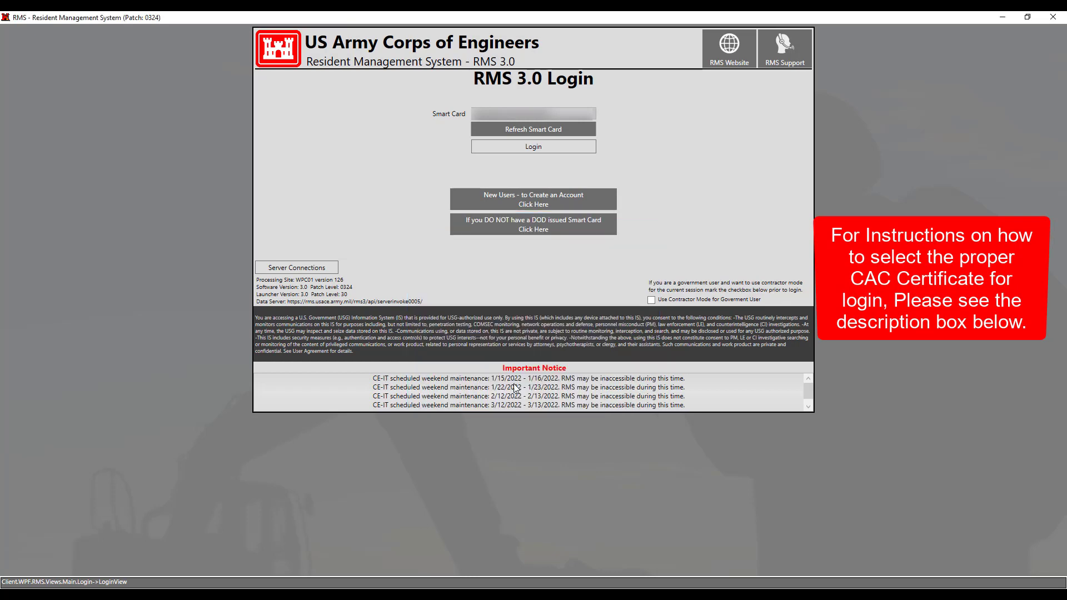
click(533, 146)
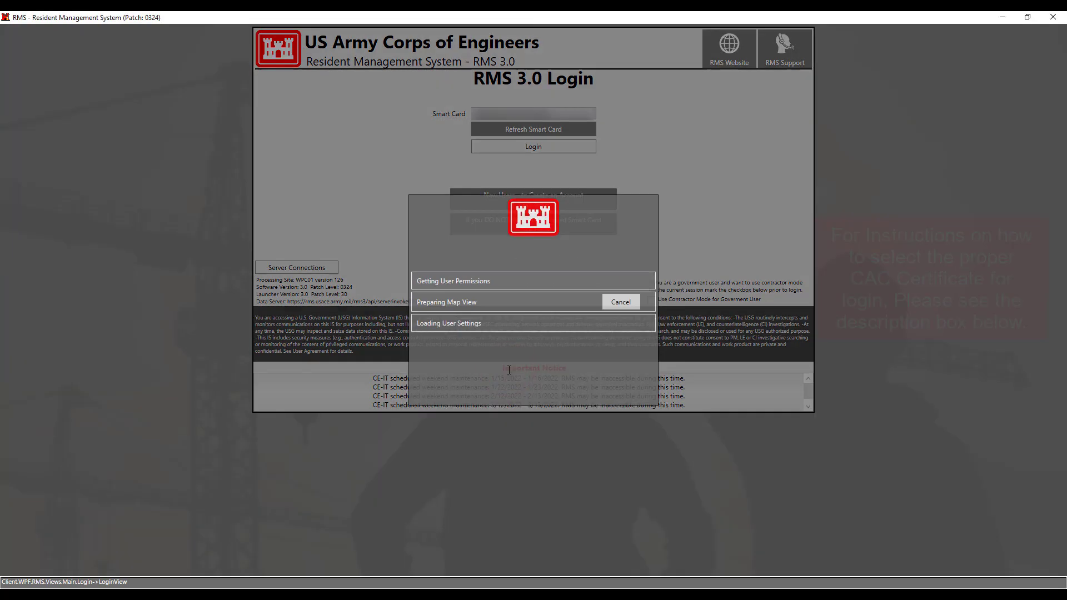
click(533, 145)
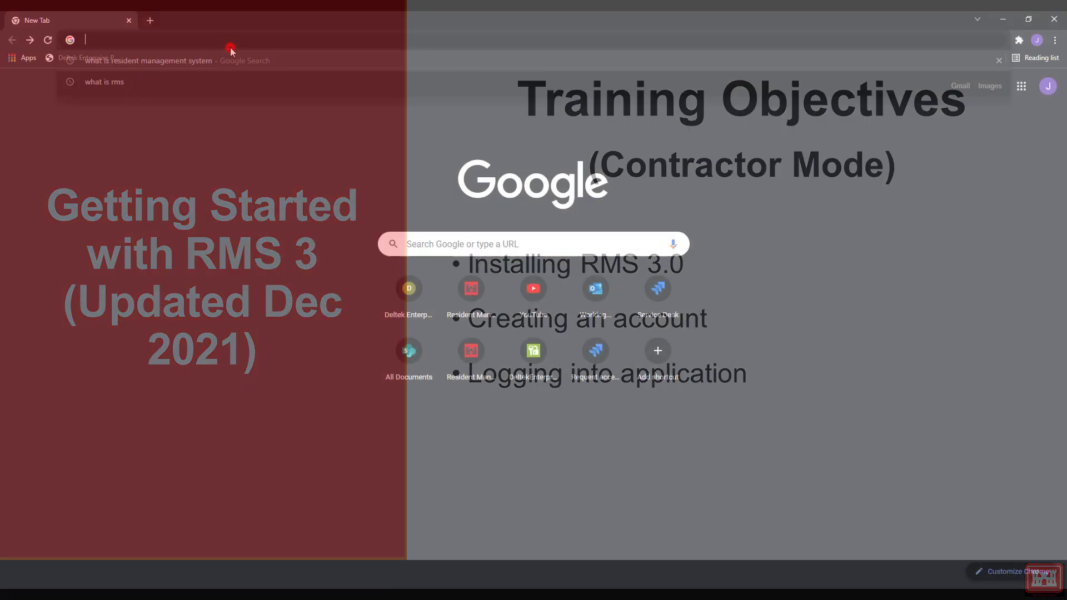
Download the GET RMS 3.0 NOW (KTR) launcher and run RMSLauncher from the RMS3 folder.
text(rms.usace.army.mil)
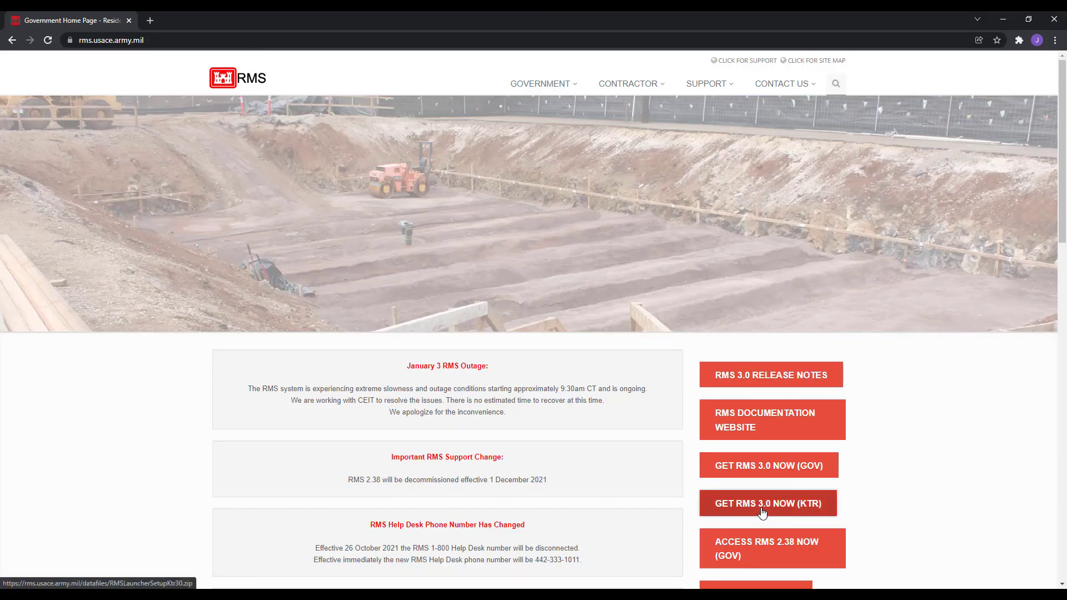
click(767, 503)
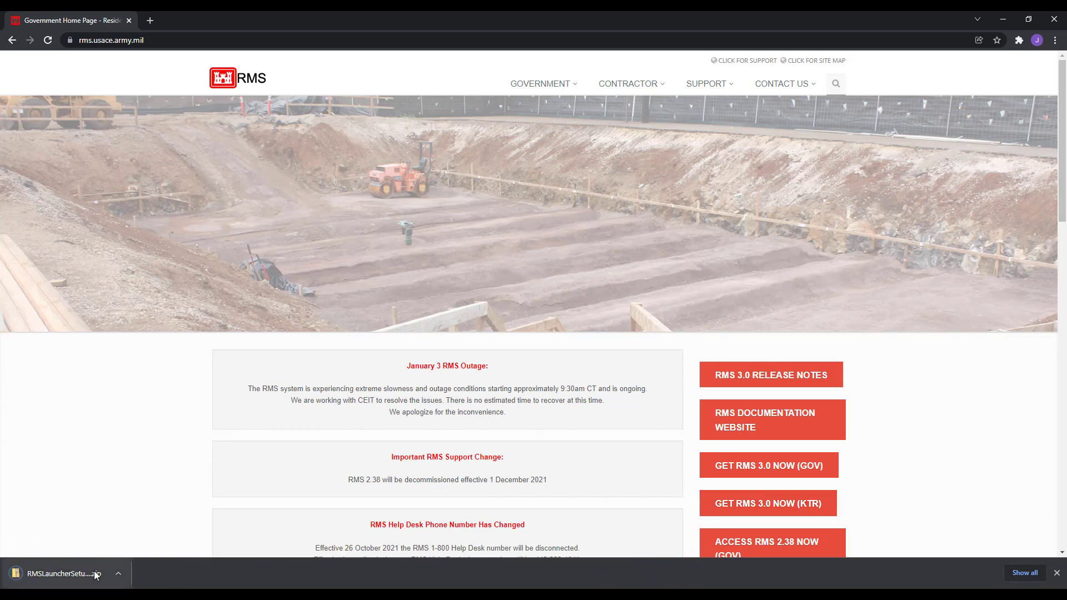
click(61, 573)
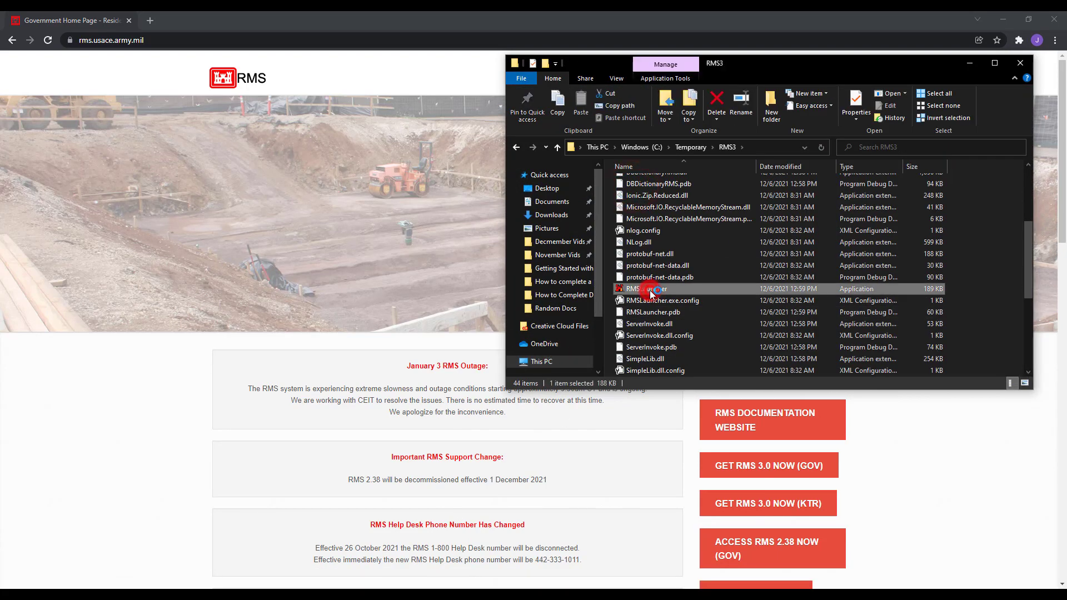
double_click(632, 289)
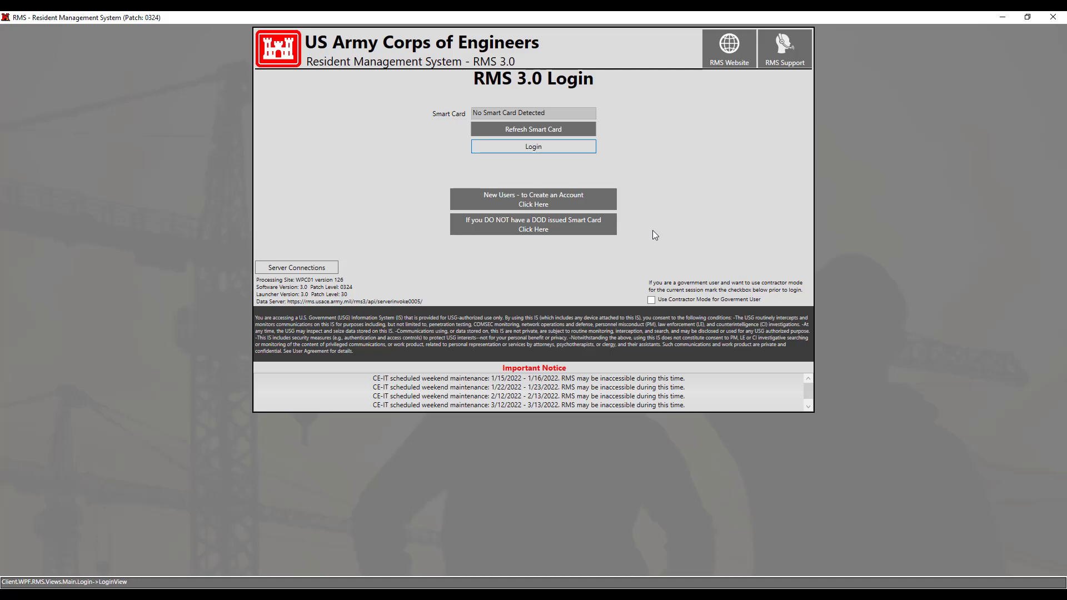
Register a no-smart-card account with name, email and the pasted Example 6 password.
click(533, 199)
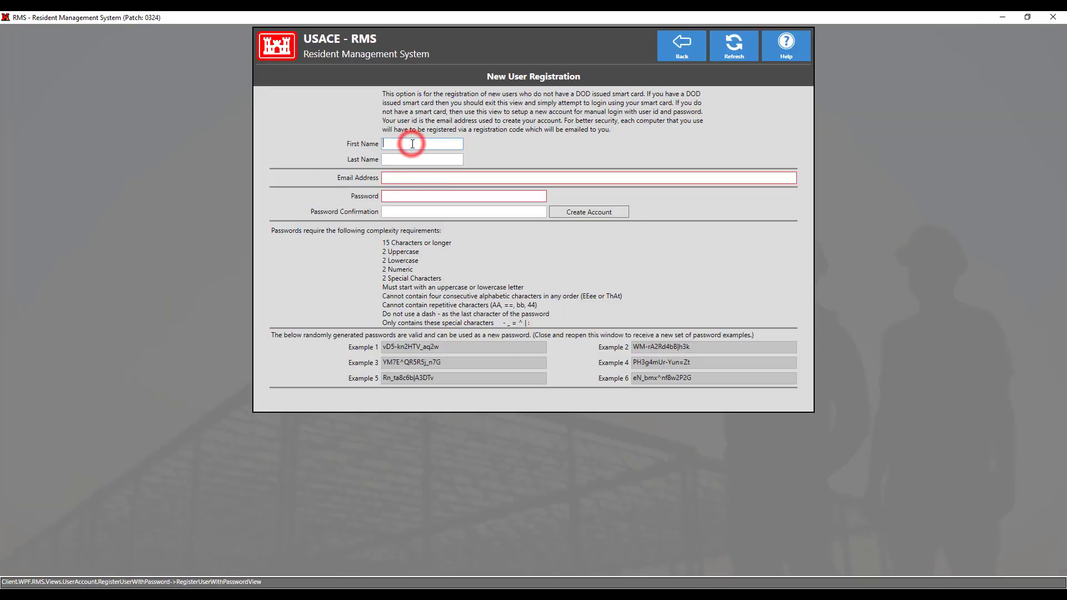
text(j)
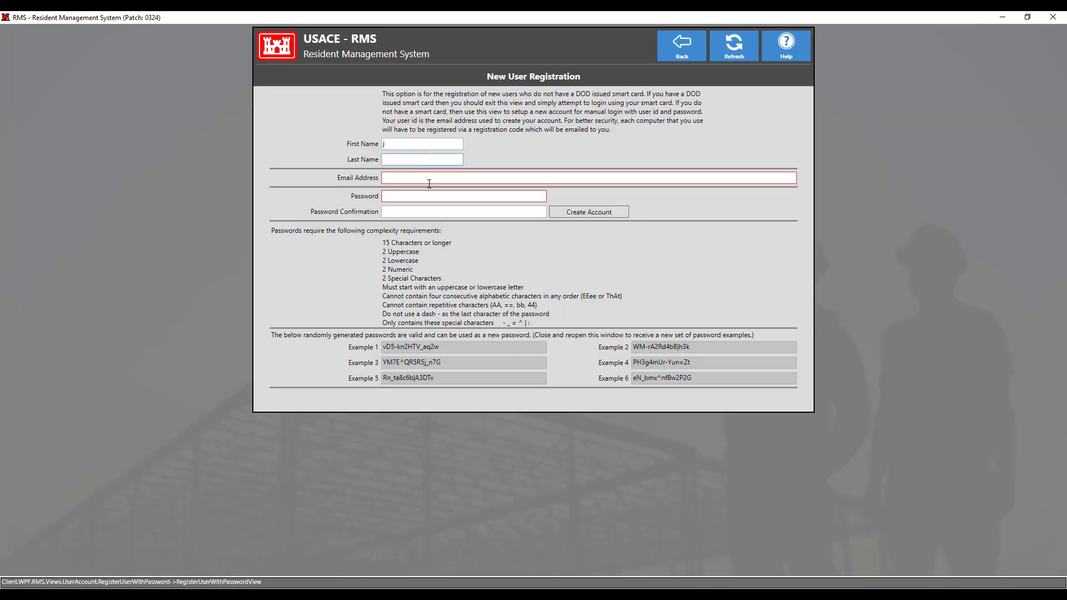
text(testemail@testemail.com)
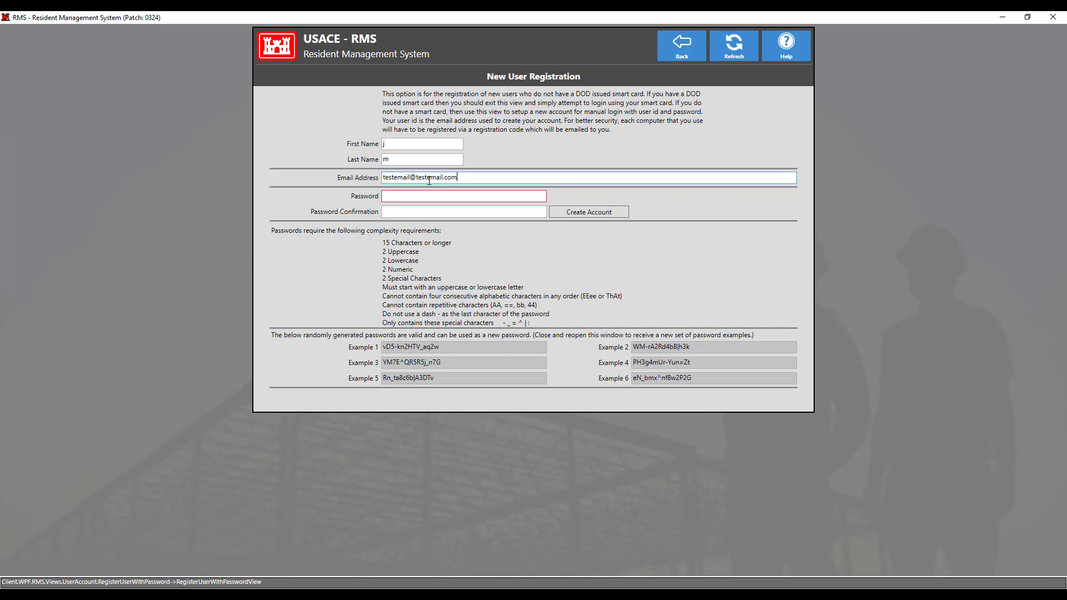
click(463, 196)
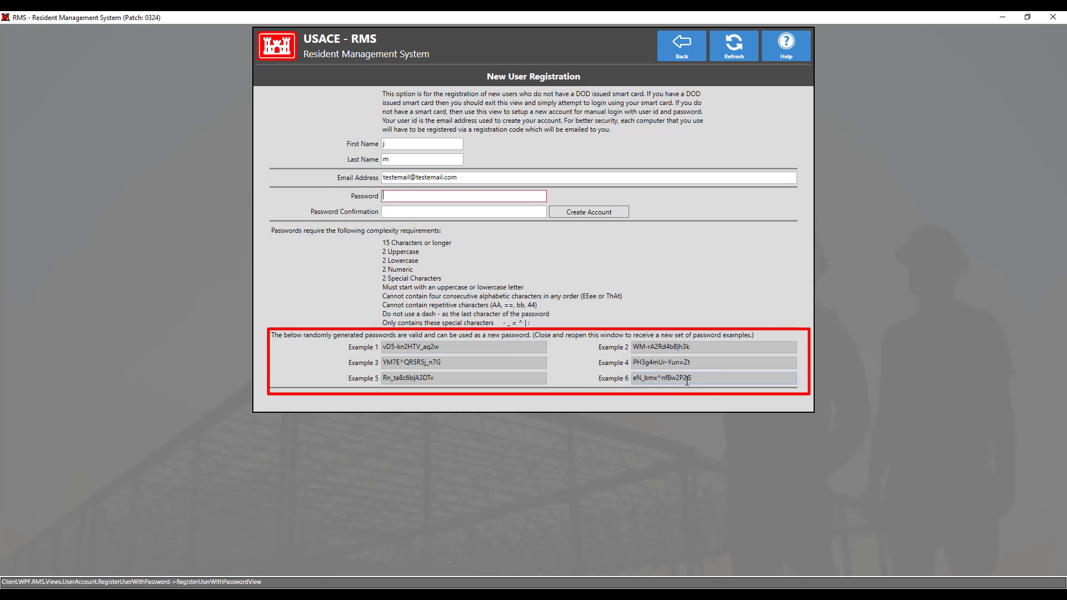
key(ctrl+c)
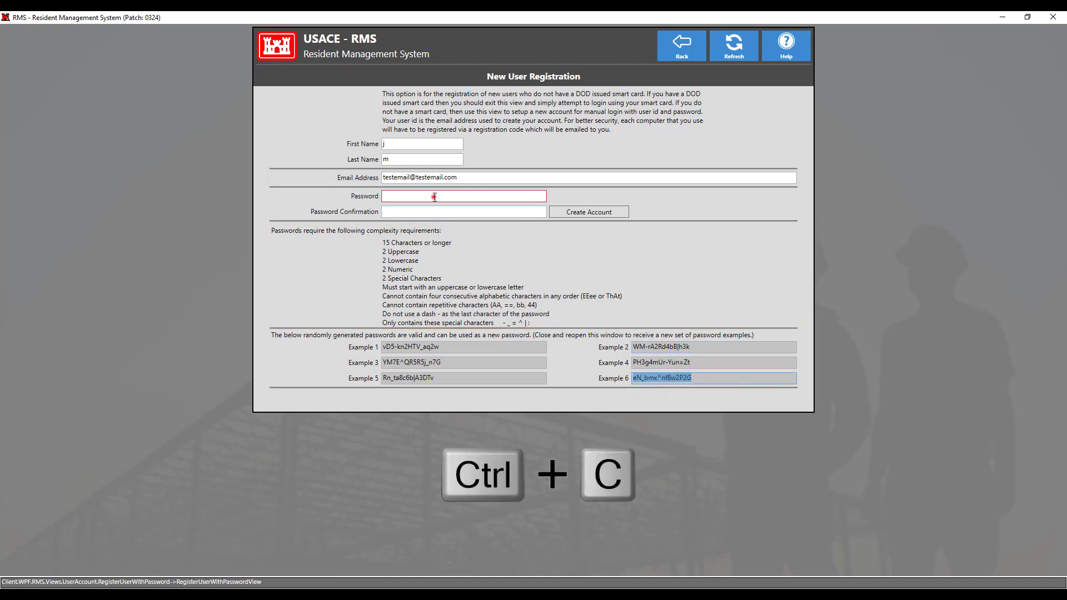
key(ctrl+v)
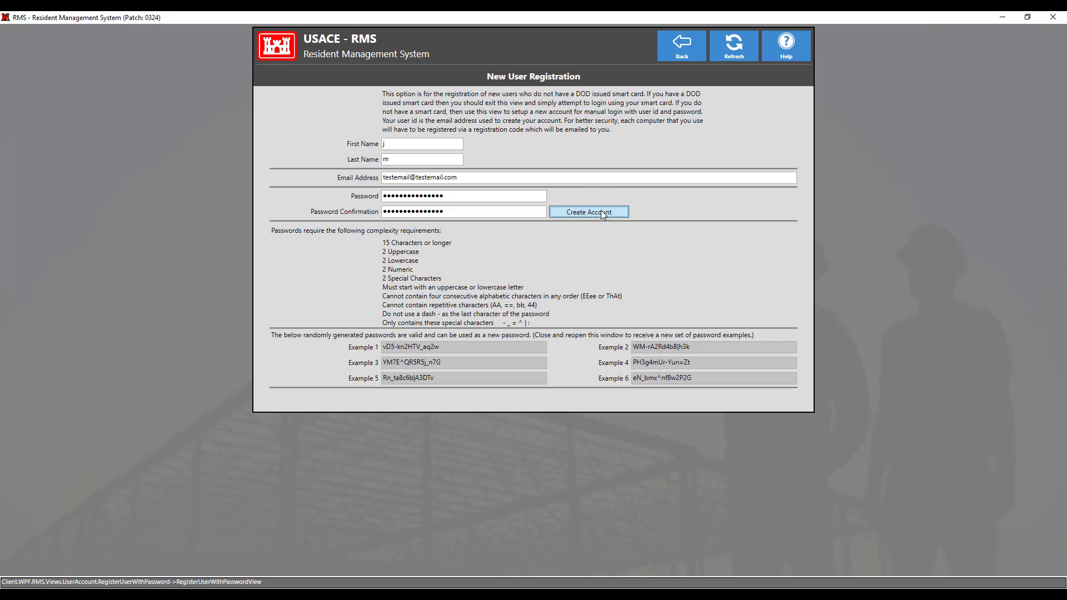
click(588, 212)
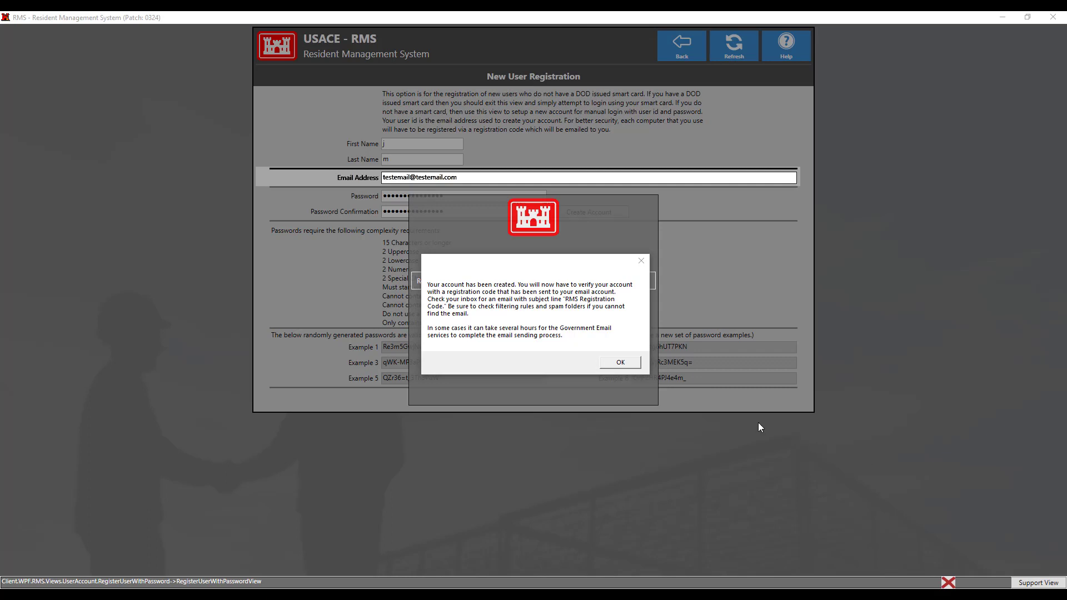
Dismiss the account-created message and open the newest RMS Registration Code email.
click(618, 361)
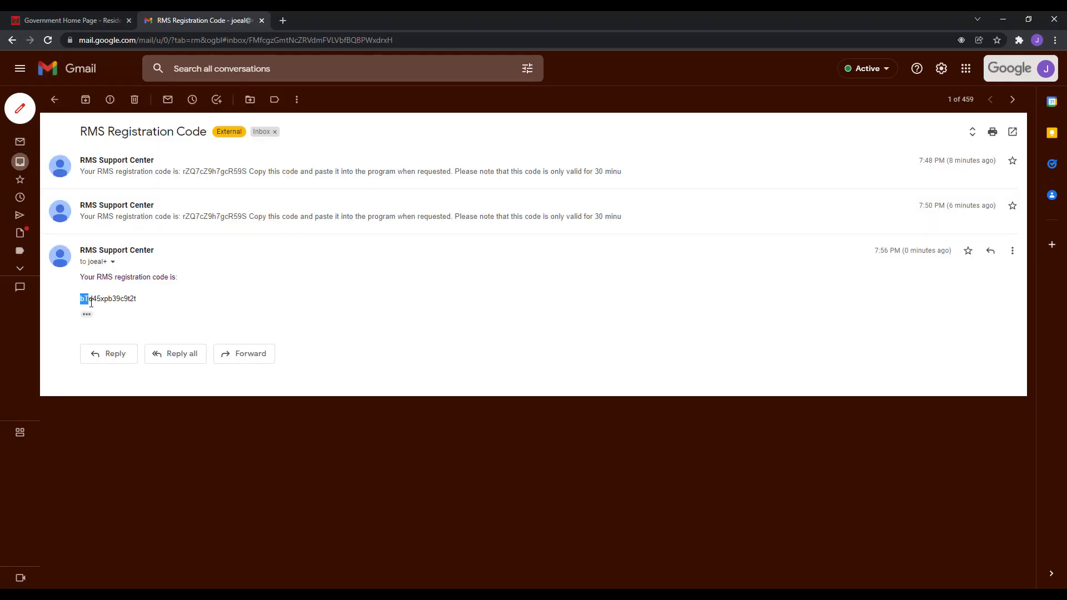
right_click(107, 298)
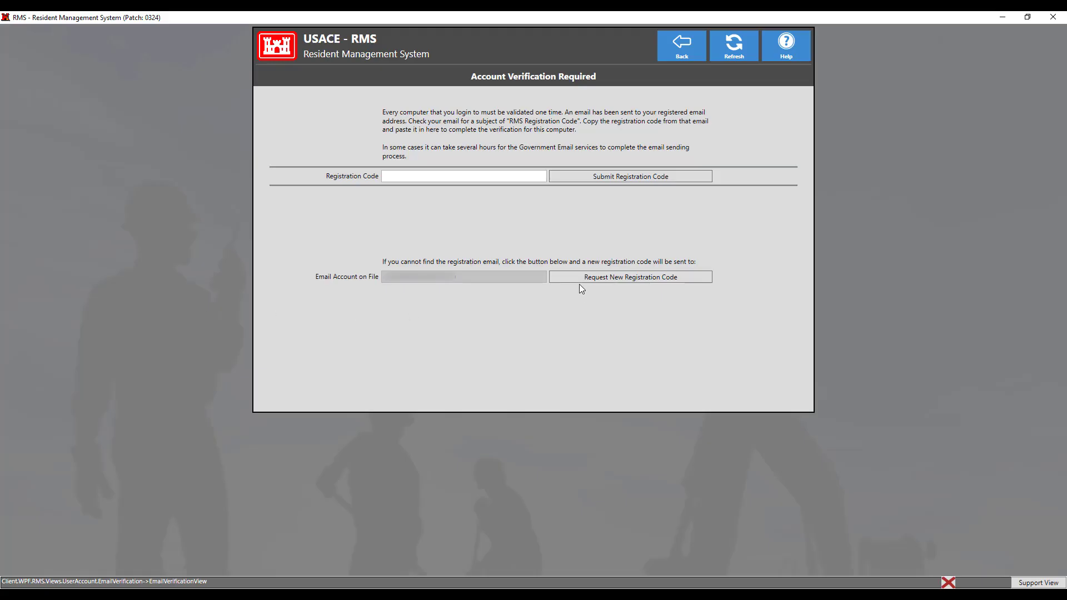
click(463, 175)
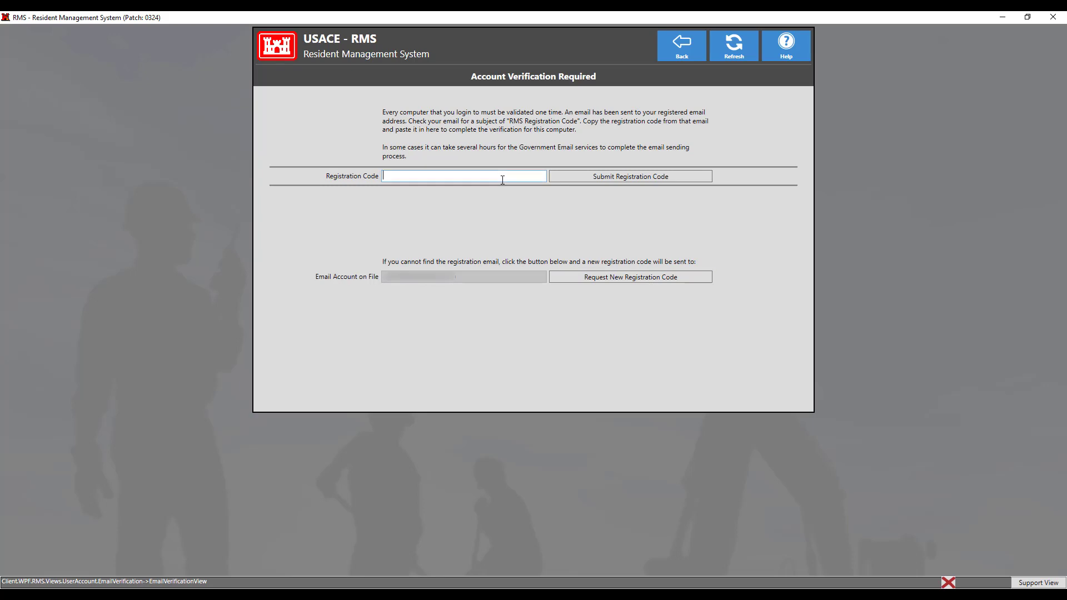
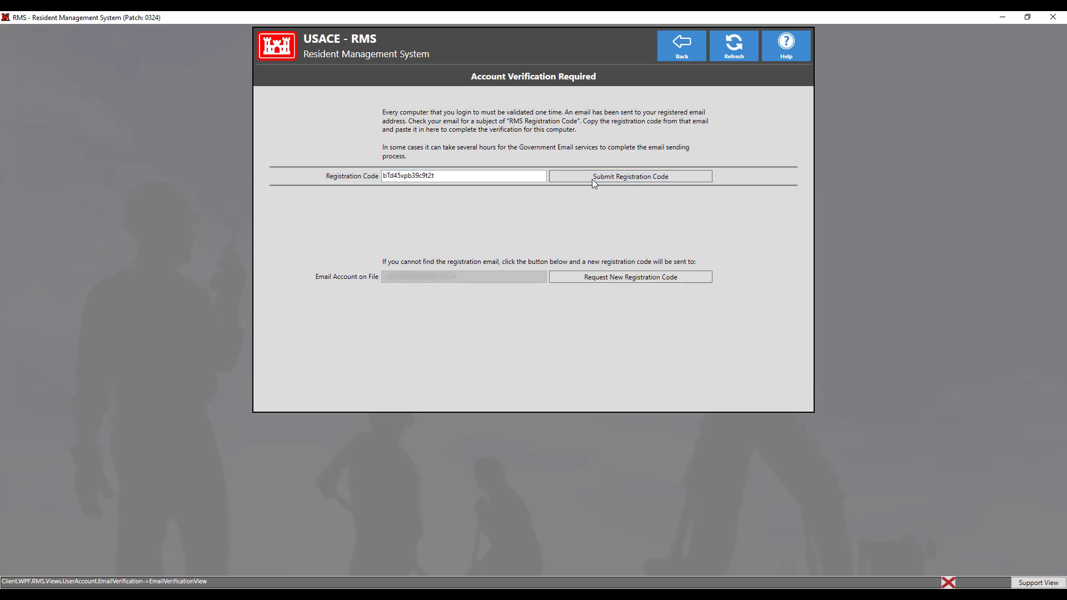
click(628, 176)
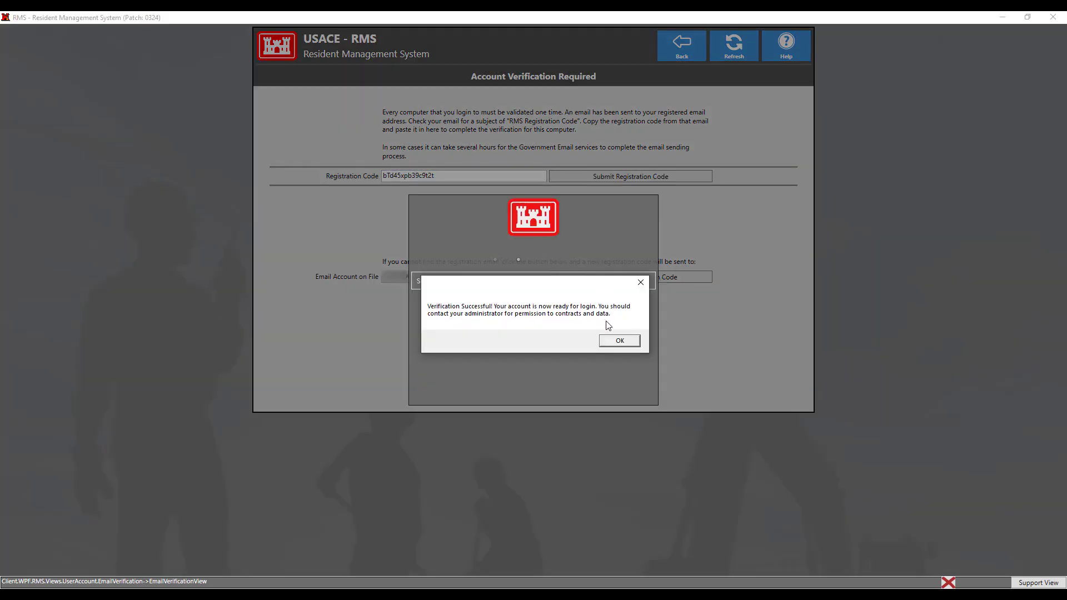
click(618, 340)
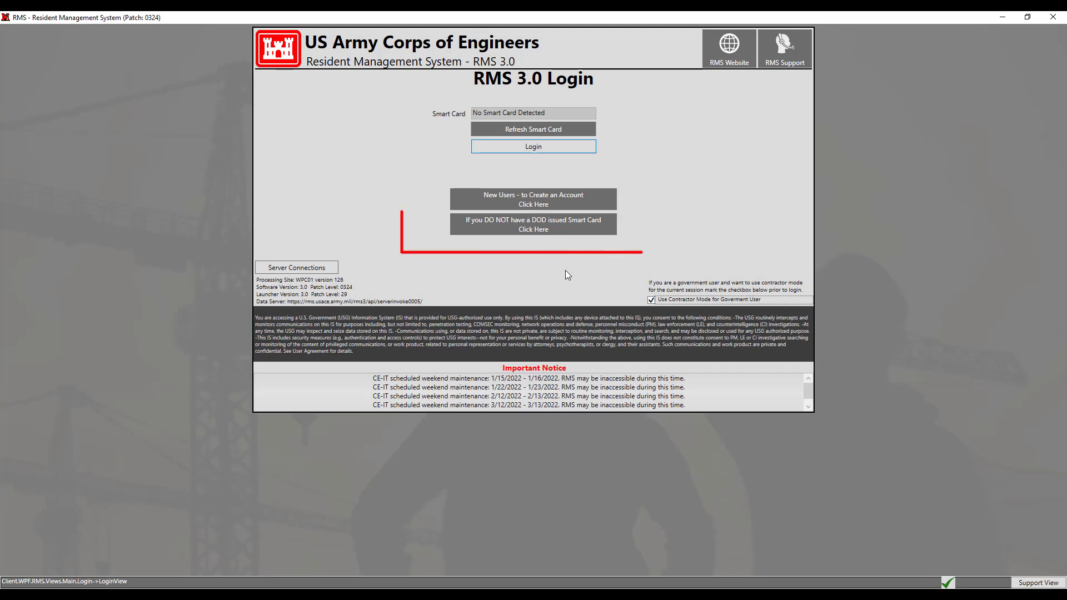
Log in with user name and password, then submit the new emailed code to register this computer.
click(533, 224)
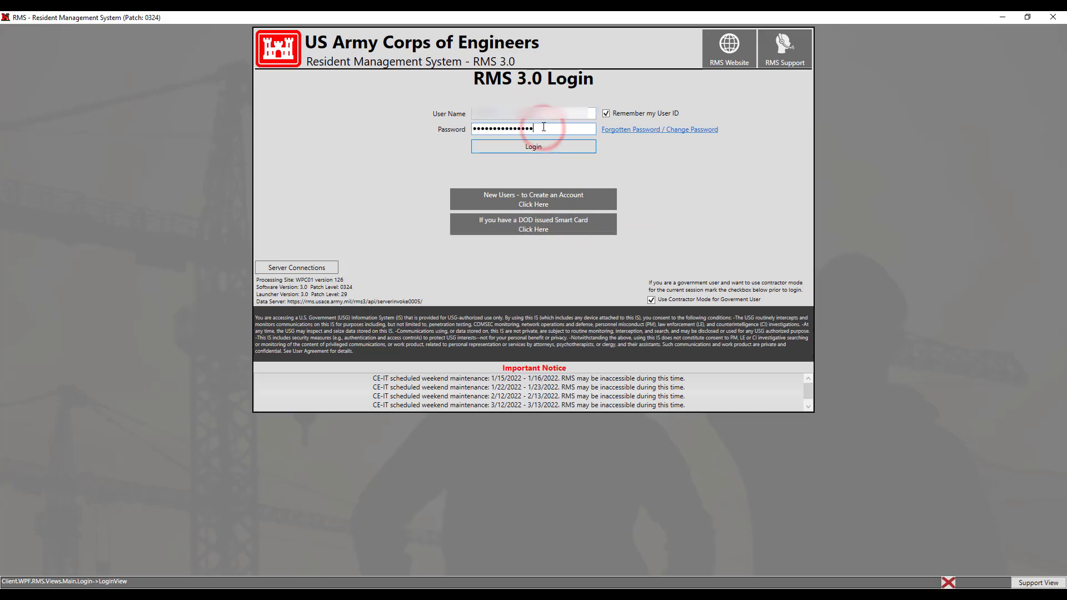
click(533, 146)
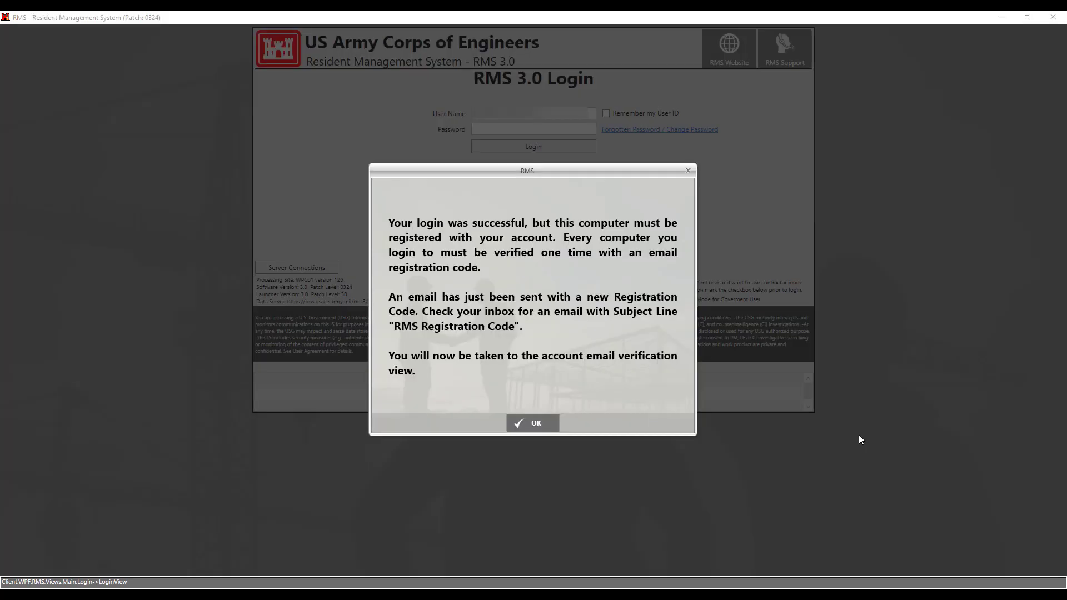
mouse_move(658, 403)
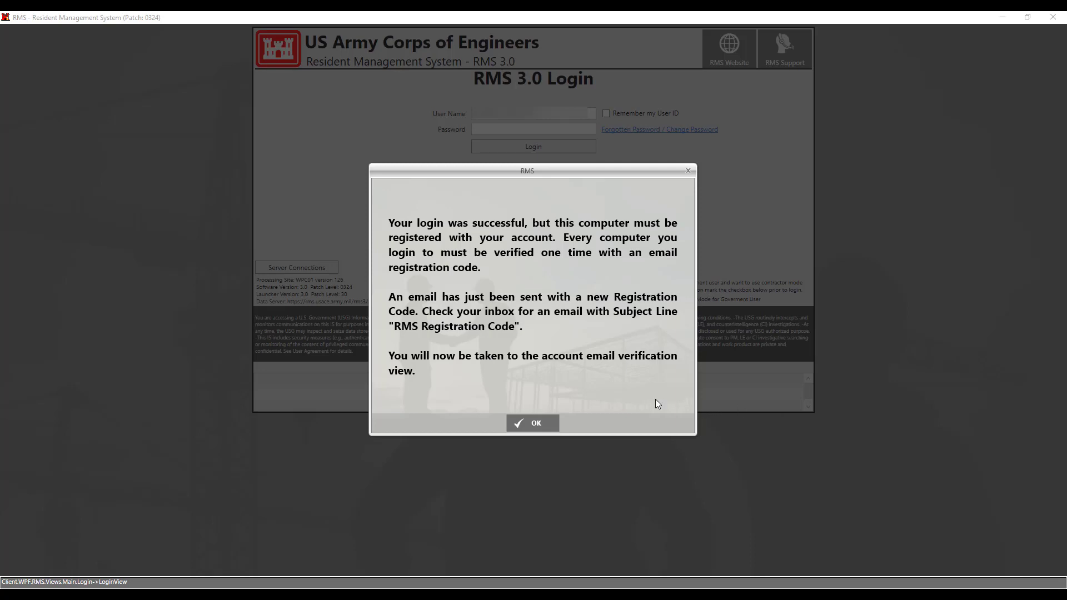
click(533, 423)
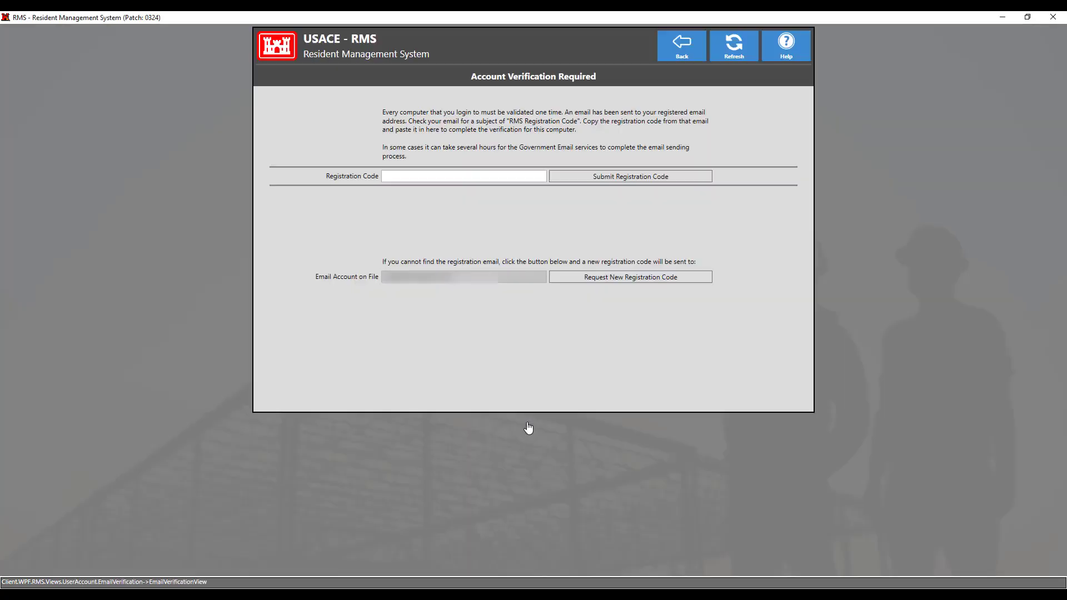
click(464, 176)
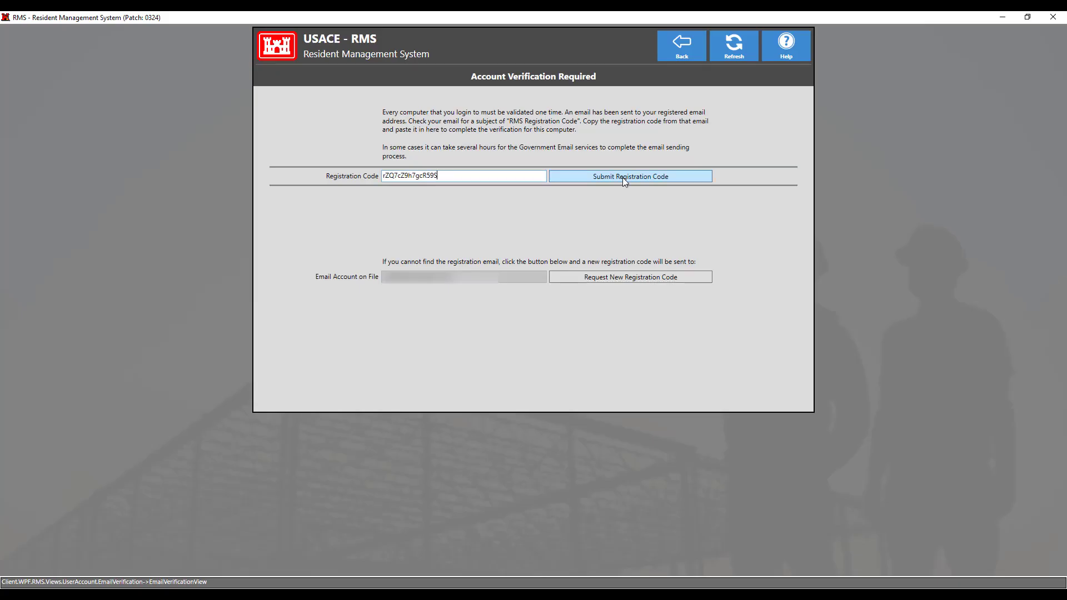
click(629, 176)
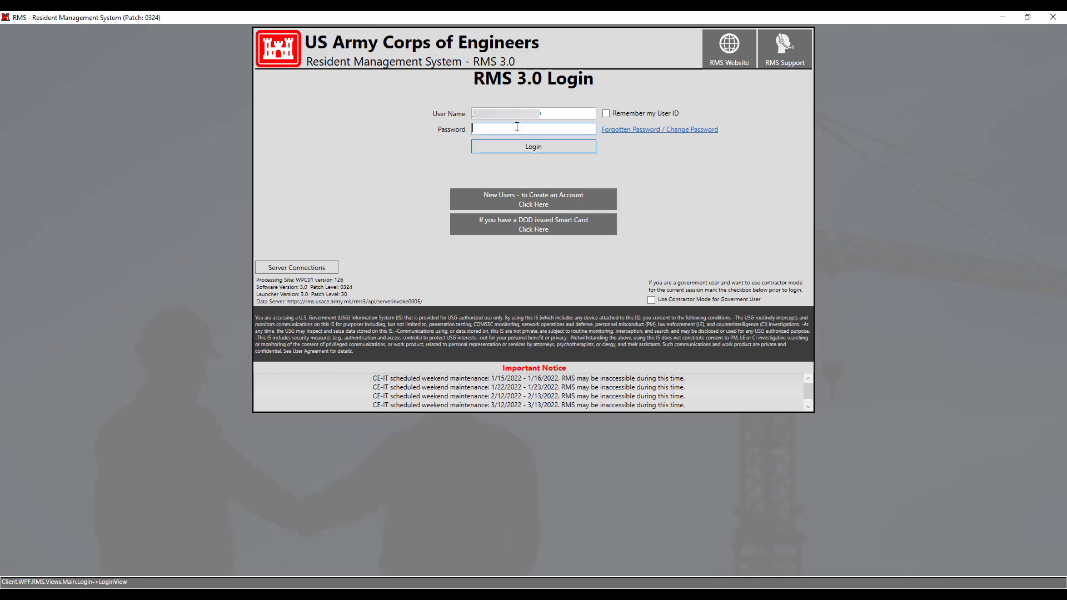
Log in, refresh prime contractors, open Architectural Consulting Group Of Chicago, and pick recent contract W2TEST123.
click(533, 146)
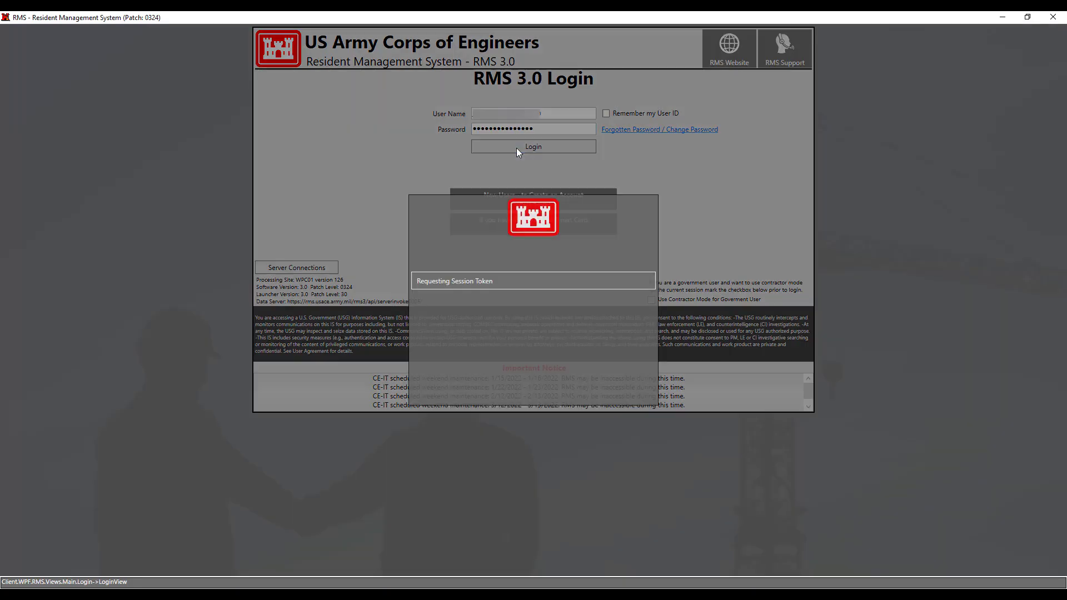
click(533, 147)
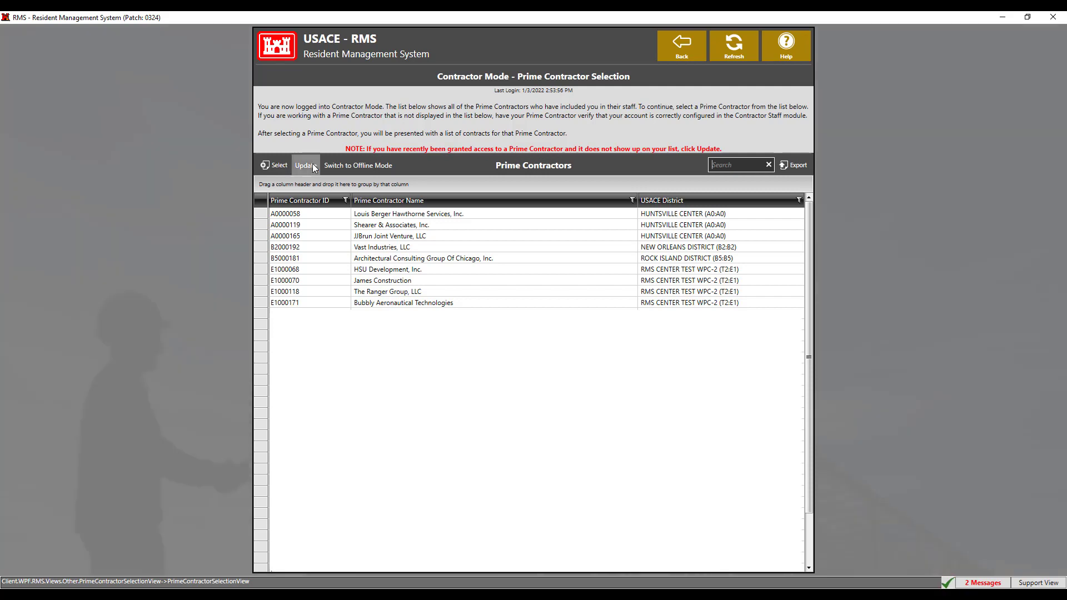
click(305, 164)
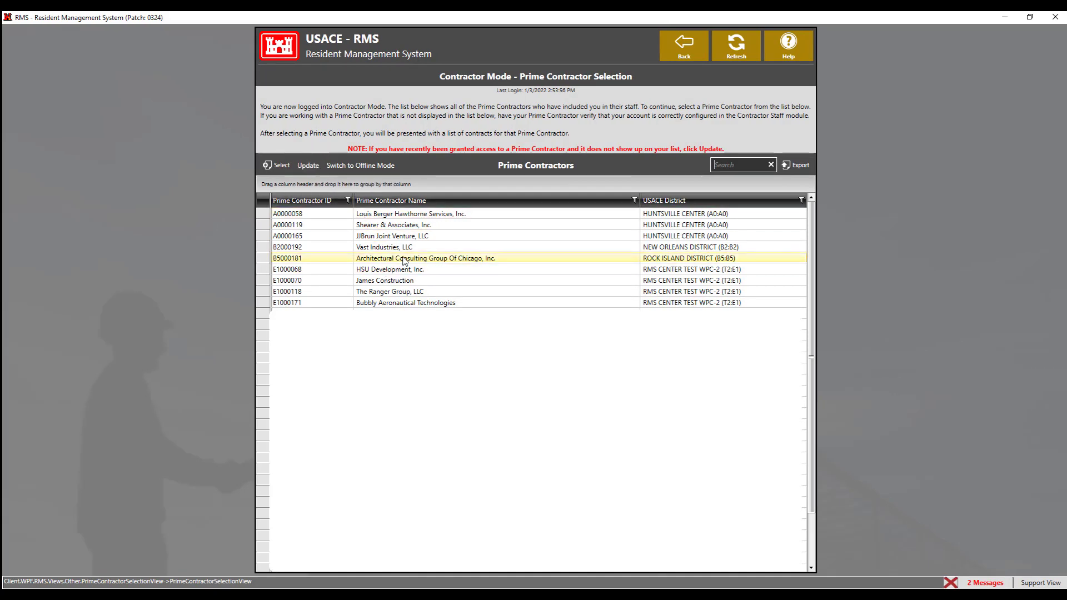
double_click(406, 302)
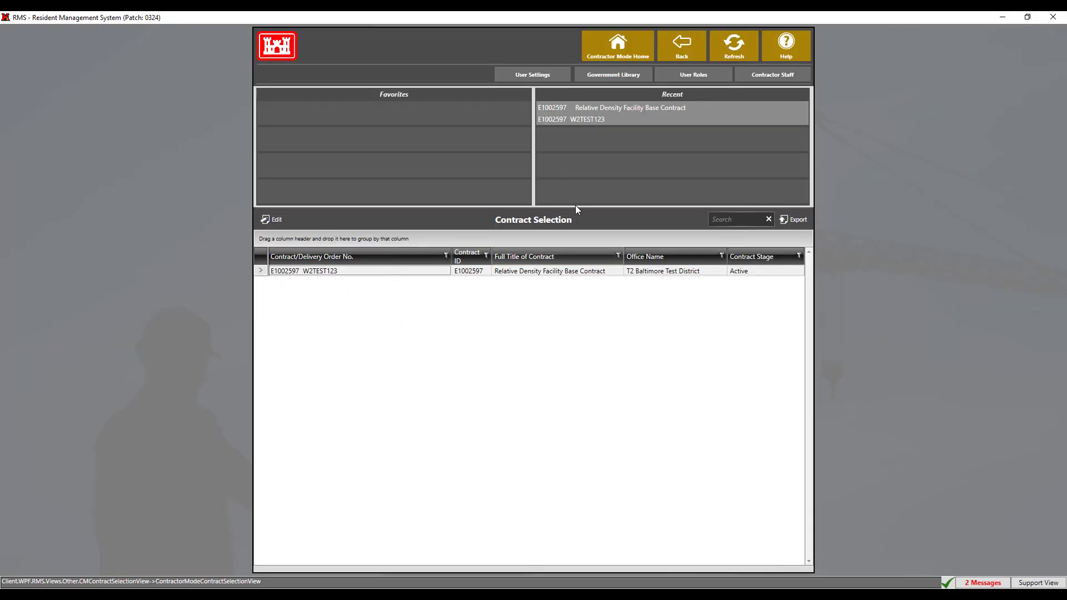
click(587, 119)
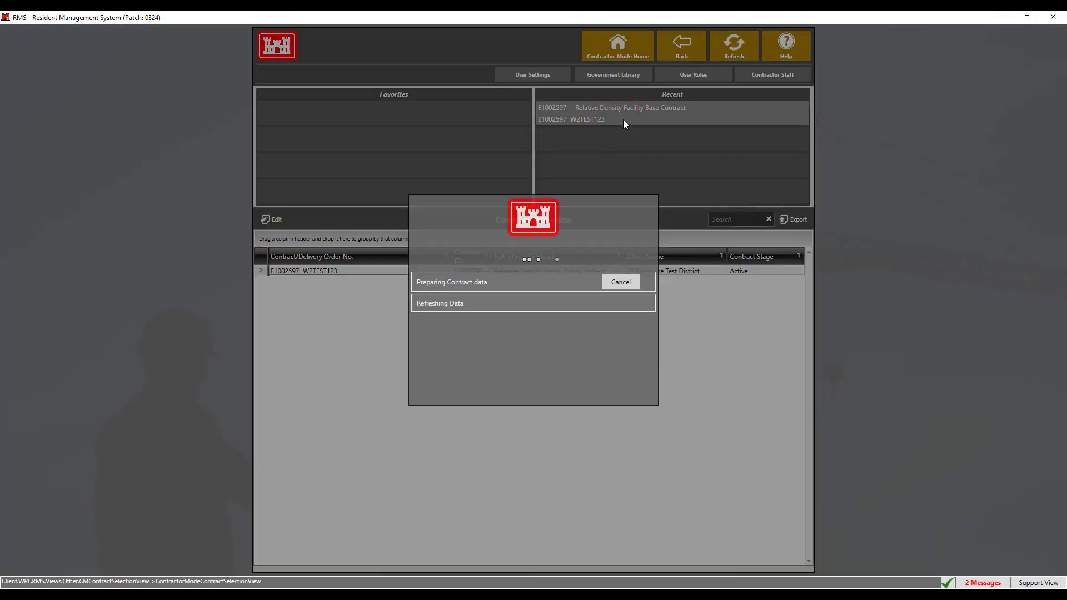